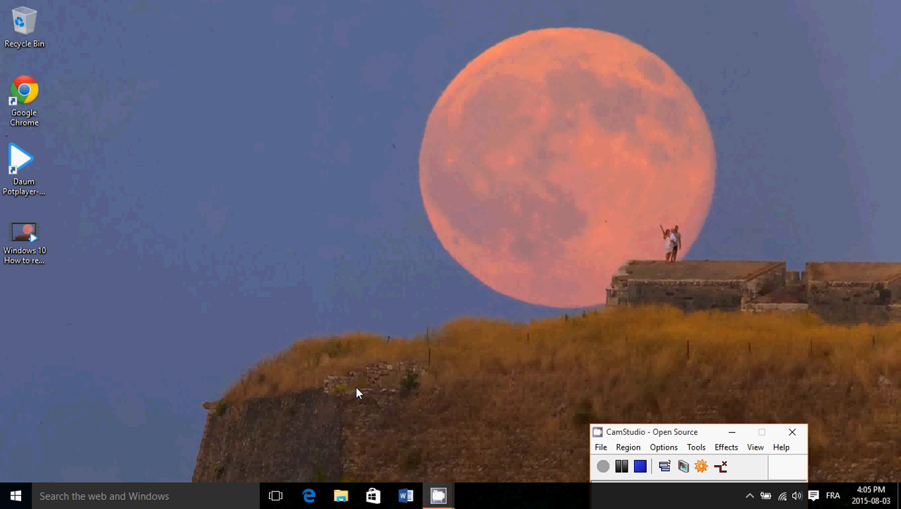
{"action": "mouse_move", "coordinate": [348, 450]}
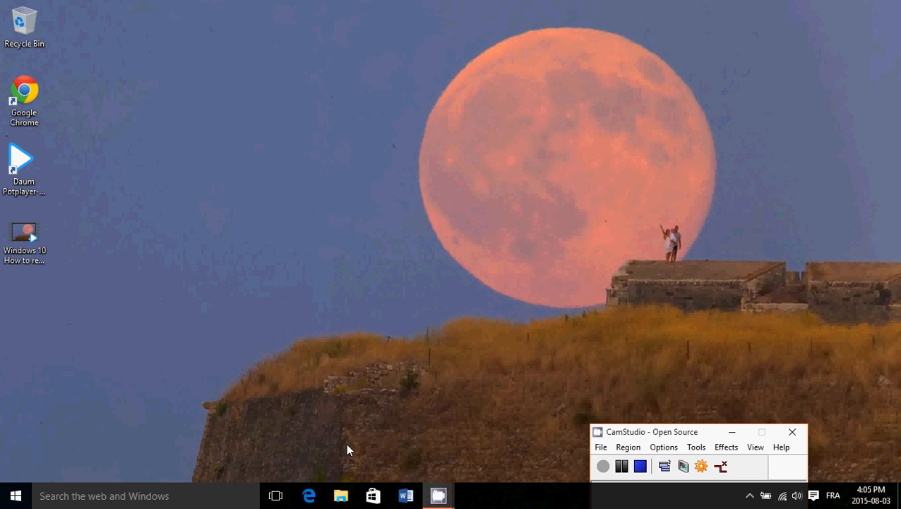
{"action": "mouse_move", "coordinate": [367, 410]}
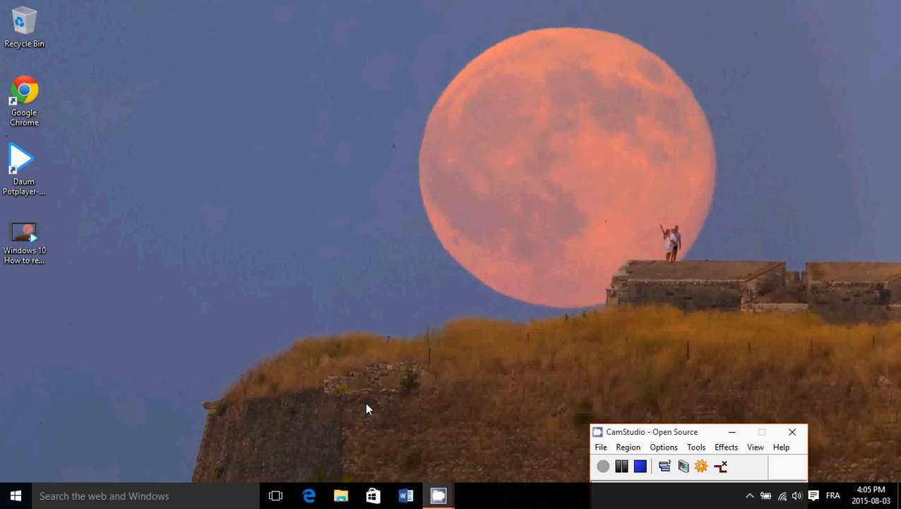
{"action": "mouse_move", "coordinate": [208, 471]}
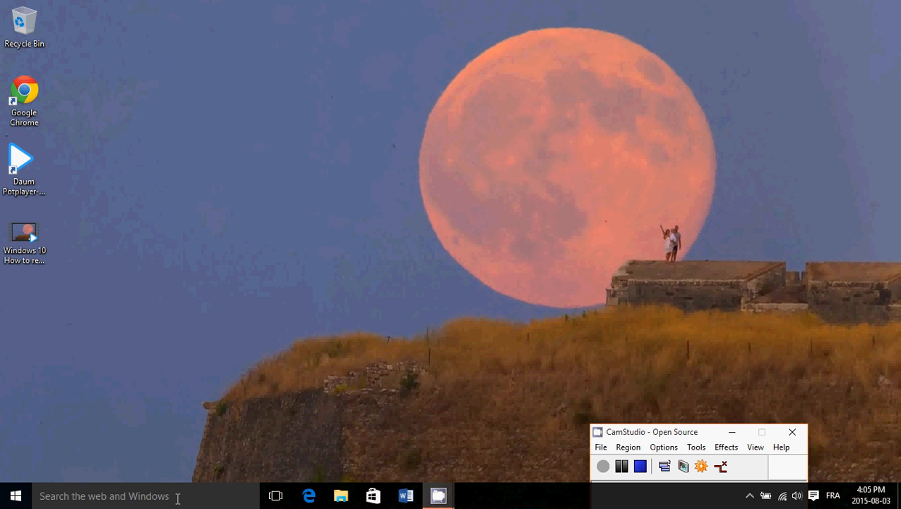
{"action": "mouse_move", "coordinate": [431, 348]}
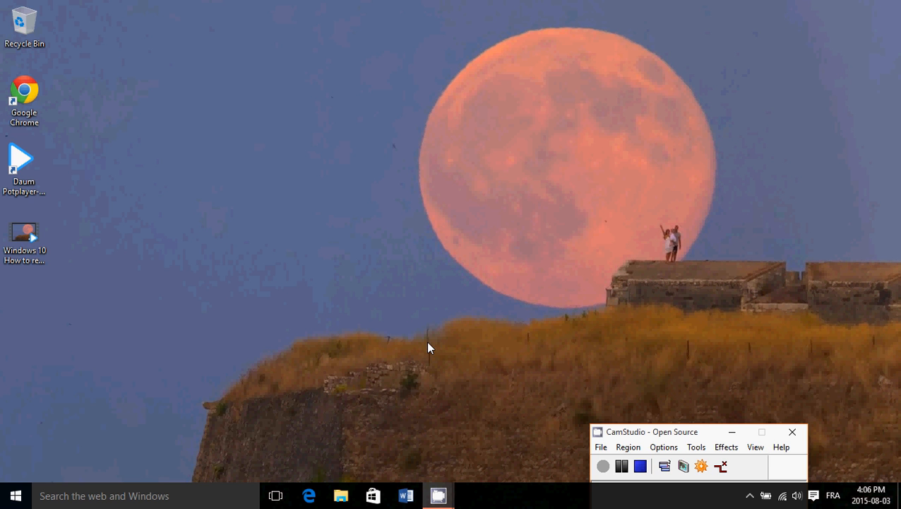
{"action": "mouse_move", "coordinate": [582, 262]}
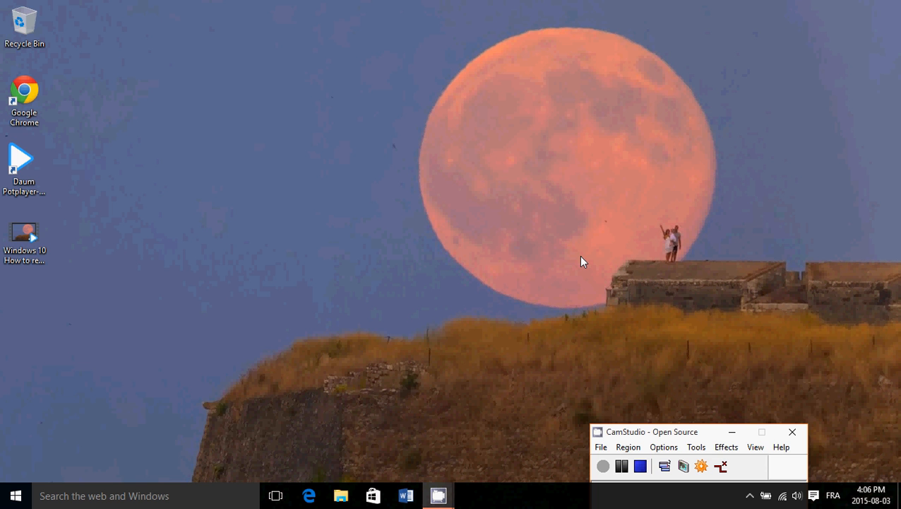
{"action": "mouse_move", "coordinate": [275, 286]}
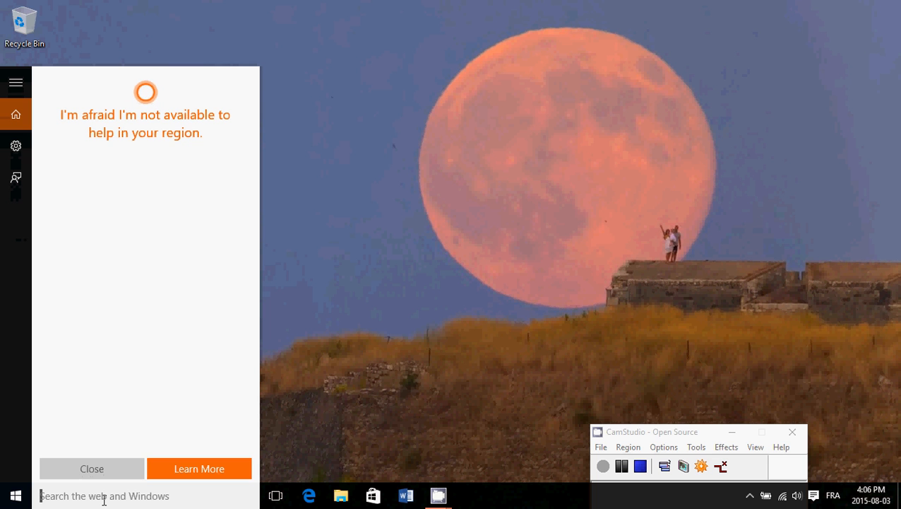
Search 'this pc', open This PC, and open the C: drive's Properties.
{"action": "type", "text": "this p"}
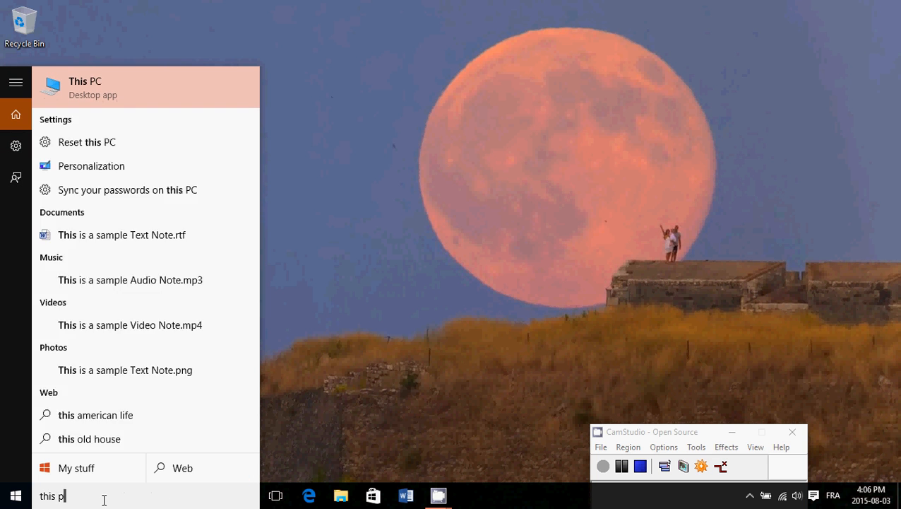
{"action": "type", "text": "c"}
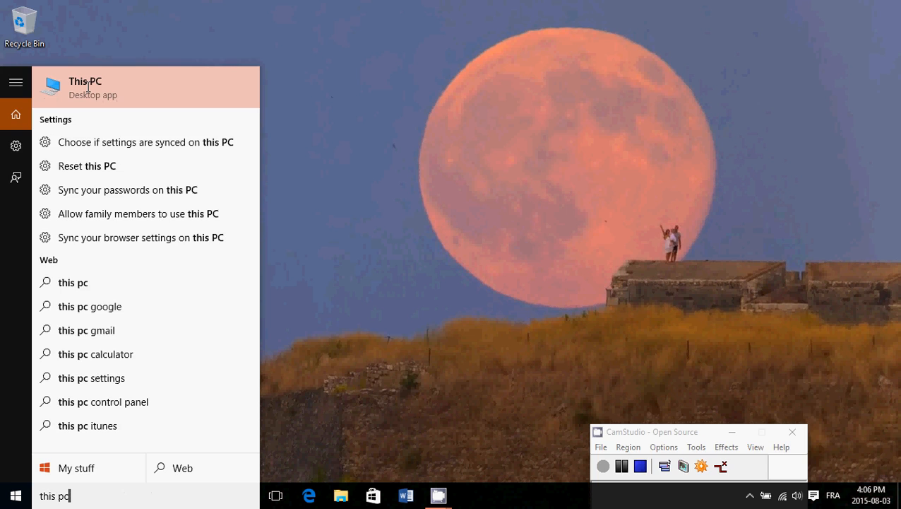
{"action": "left_click", "coordinate": [85, 86]}
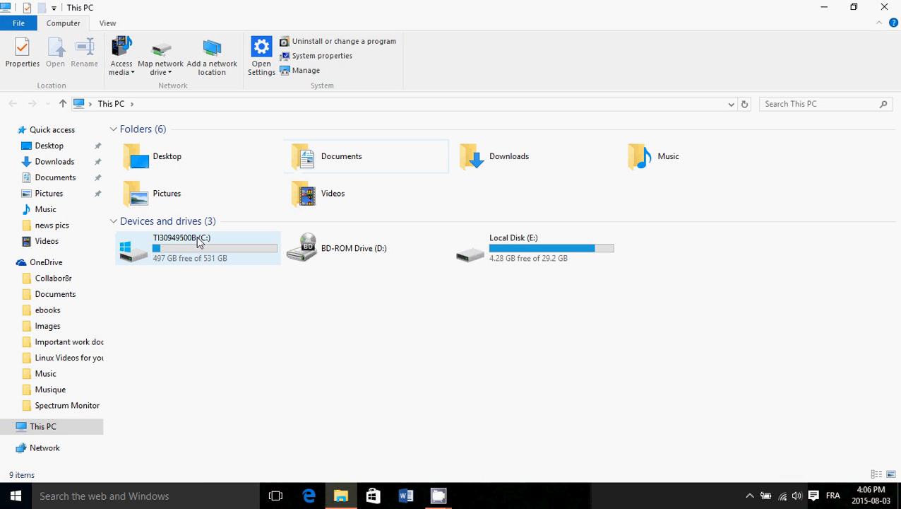
{"action": "right_click", "coordinate": [198, 247]}
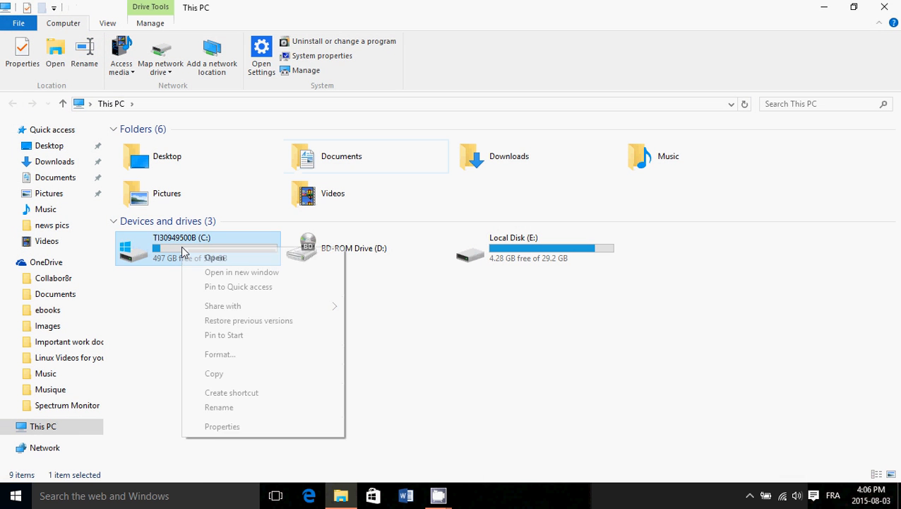
{"action": "mouse_move", "coordinate": [245, 426]}
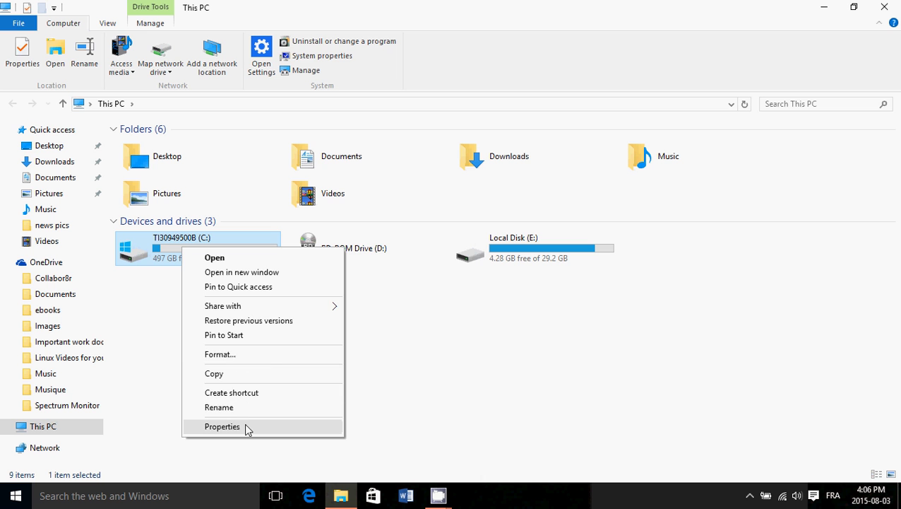
{"action": "left_click", "coordinate": [222, 426]}
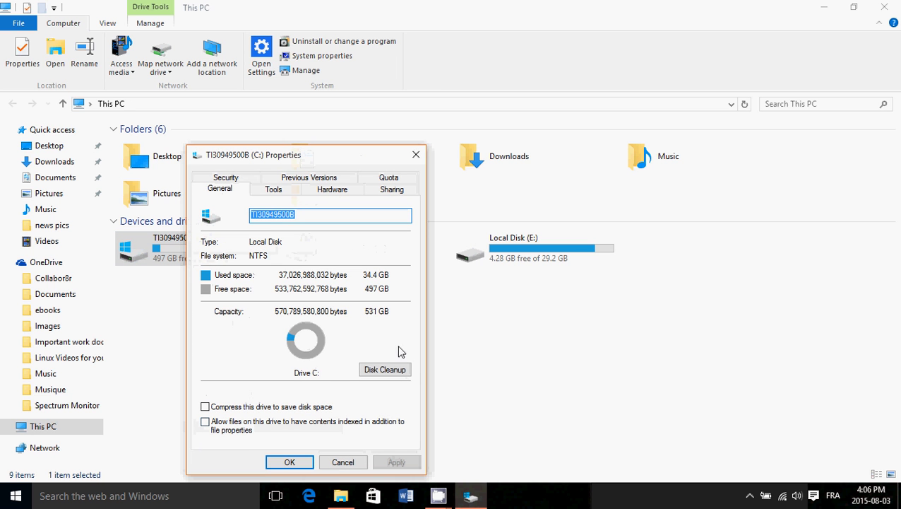
Run Disk Cleanup on C: and rescan including system files, offering up to 96.1 MB.
{"action": "left_click", "coordinate": [385, 368]}
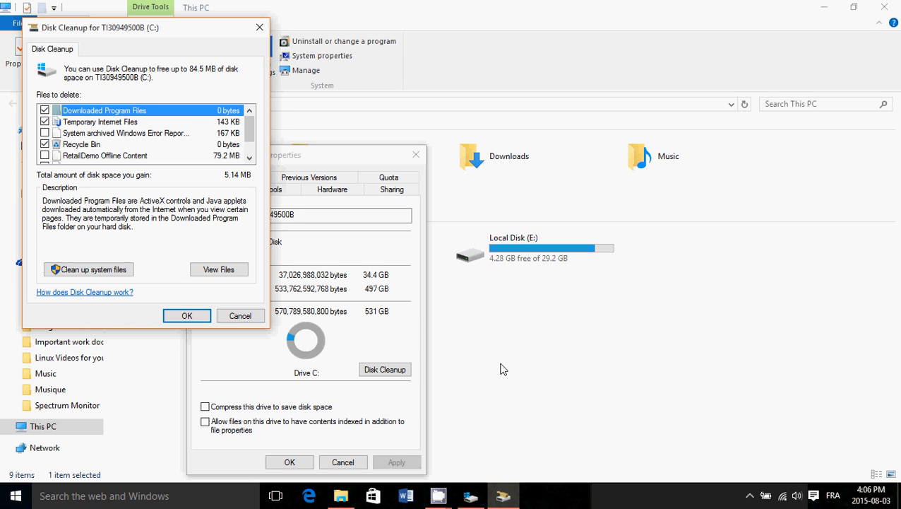
{"action": "mouse_move", "coordinate": [139, 163]}
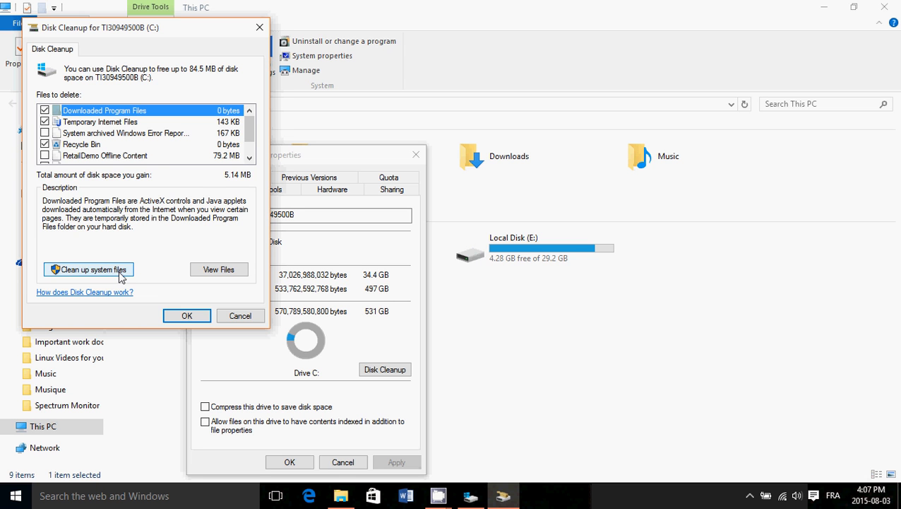
{"action": "left_click", "coordinate": [87, 269]}
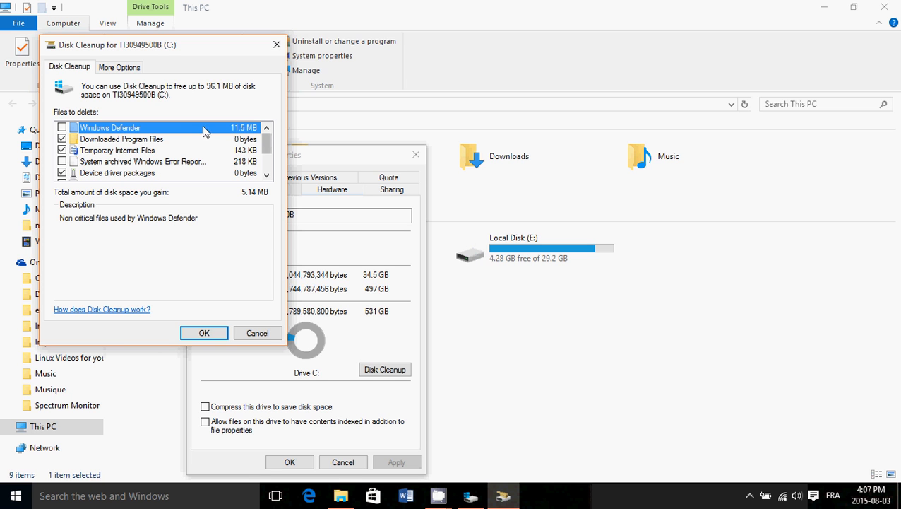
{"action": "mouse_move", "coordinate": [164, 149]}
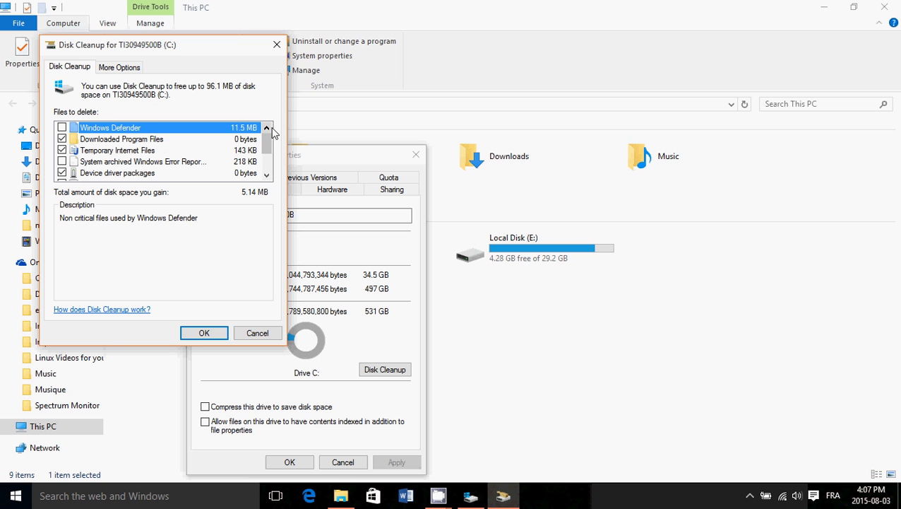
Tick RetailDemo Offline Content (84.3 MB total) and confirm with OK to start deleting.
{"action": "left_click", "coordinate": [267, 173]}
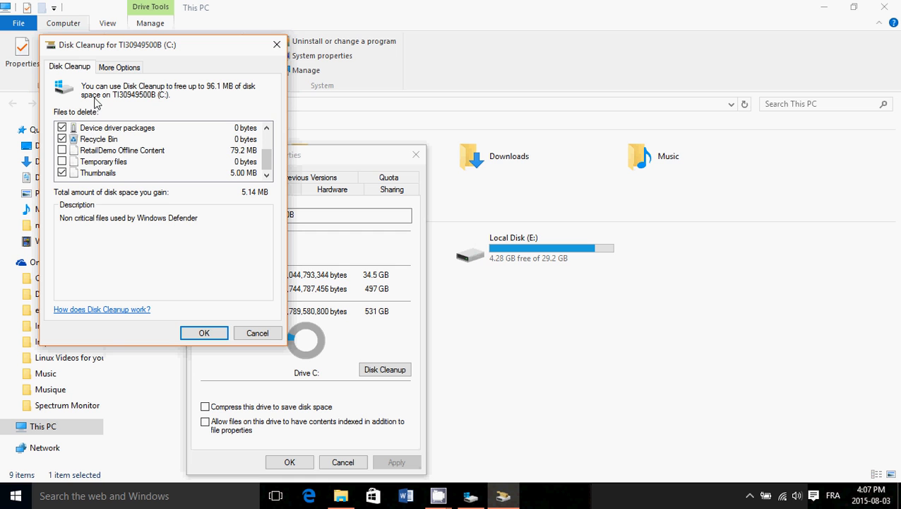
{"action": "mouse_move", "coordinate": [216, 238]}
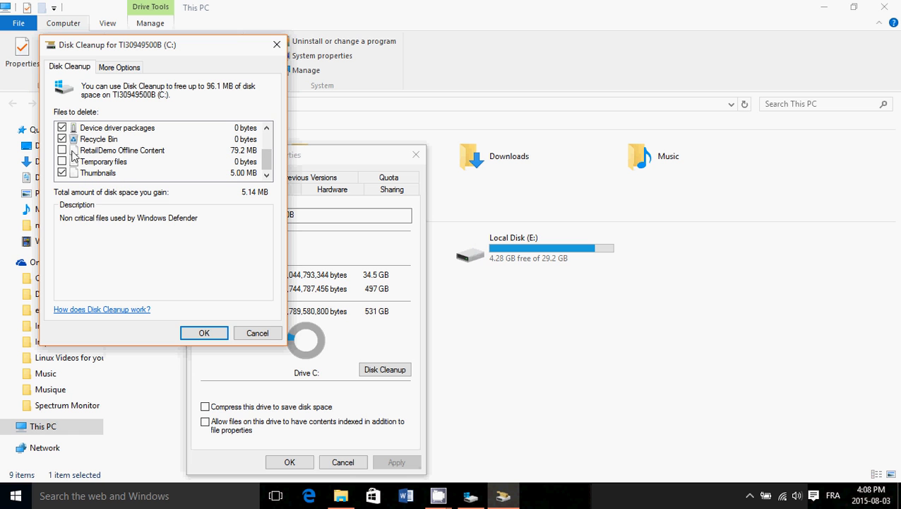
{"action": "left_click", "coordinate": [62, 150]}
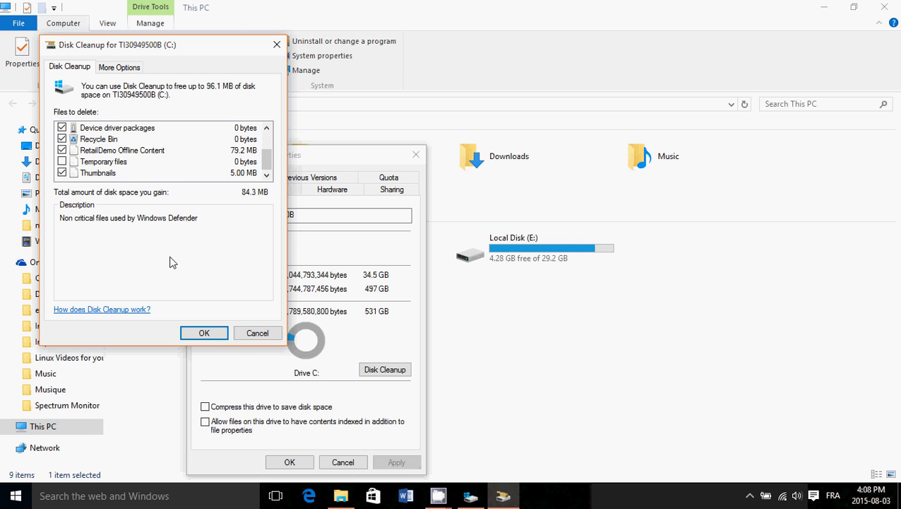
{"action": "left_click", "coordinate": [204, 332]}
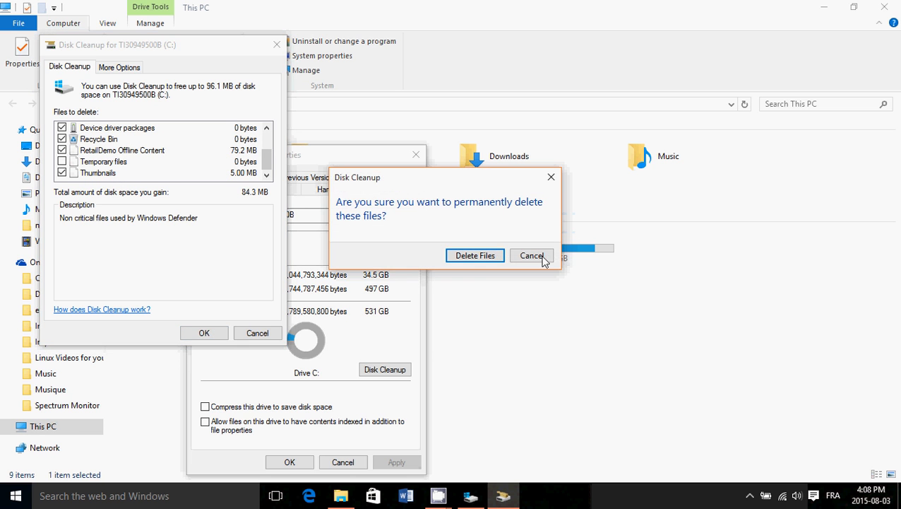
{"action": "mouse_move", "coordinate": [476, 255]}
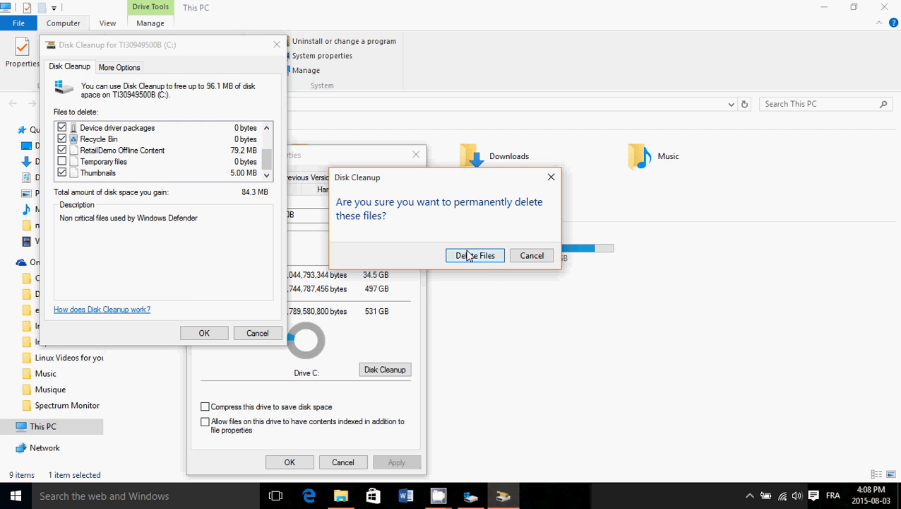
Confirm Delete Files, then close the C: drive Properties window once cleanup finishes.
{"action": "left_click", "coordinate": [475, 255]}
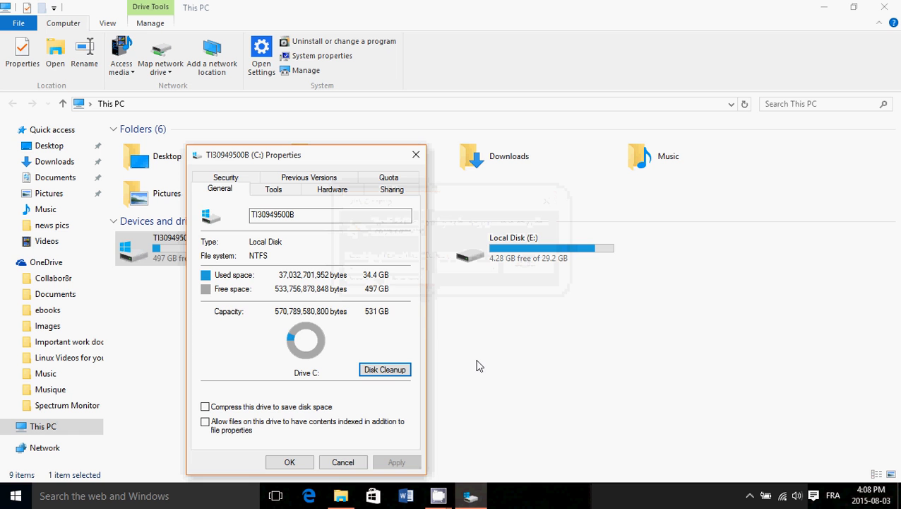
{"action": "left_click", "coordinate": [415, 154]}
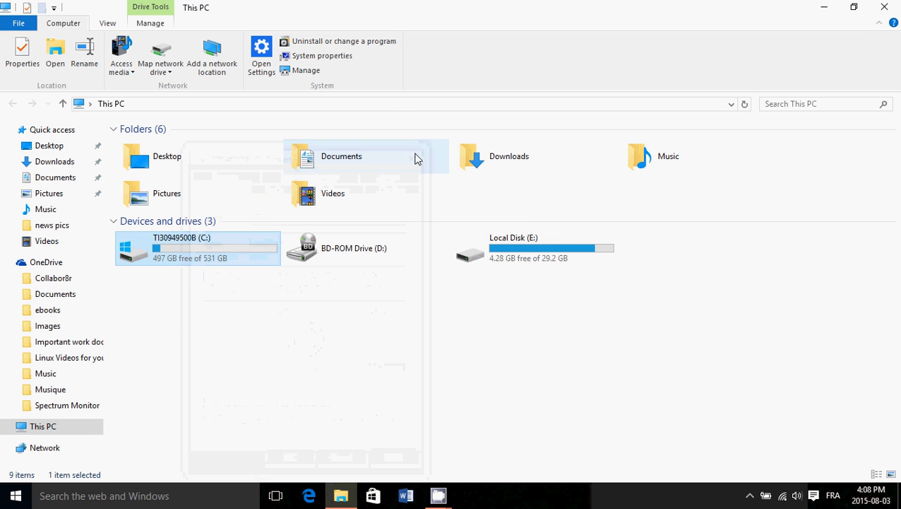
{"action": "mouse_move", "coordinate": [293, 337]}
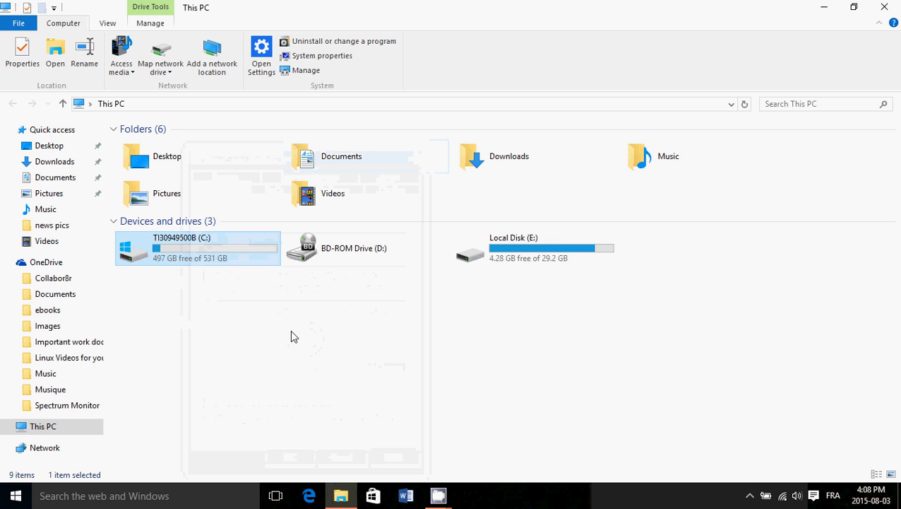
{"action": "mouse_move", "coordinate": [200, 255]}
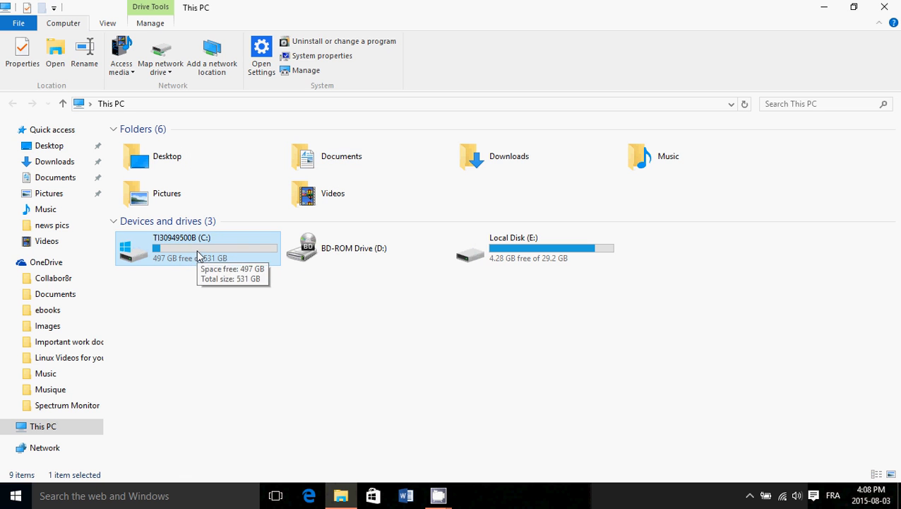
{"action": "mouse_move", "coordinate": [247, 337]}
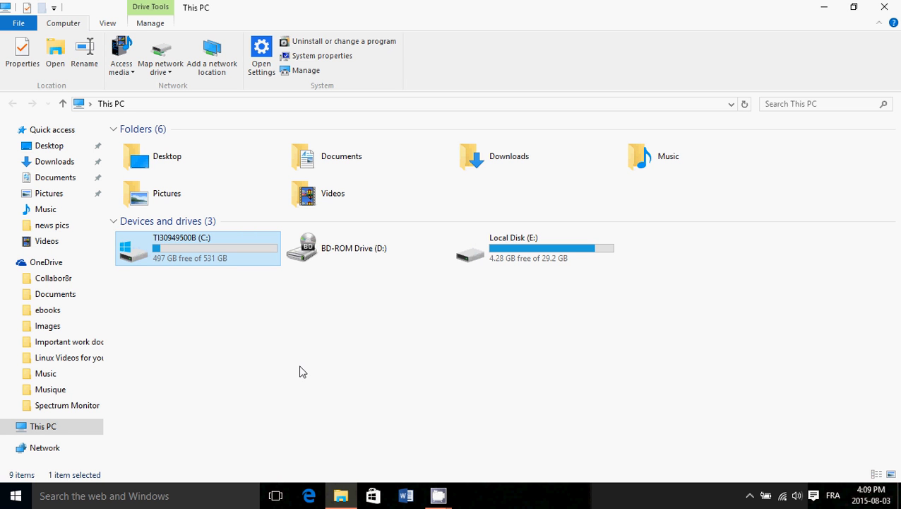
{"action": "mouse_move", "coordinate": [201, 288]}
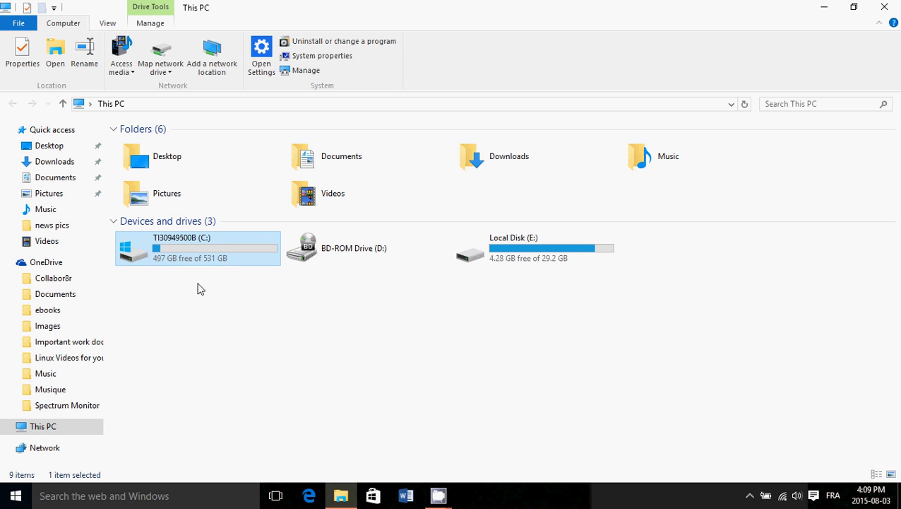
{"action": "mouse_move", "coordinate": [220, 309]}
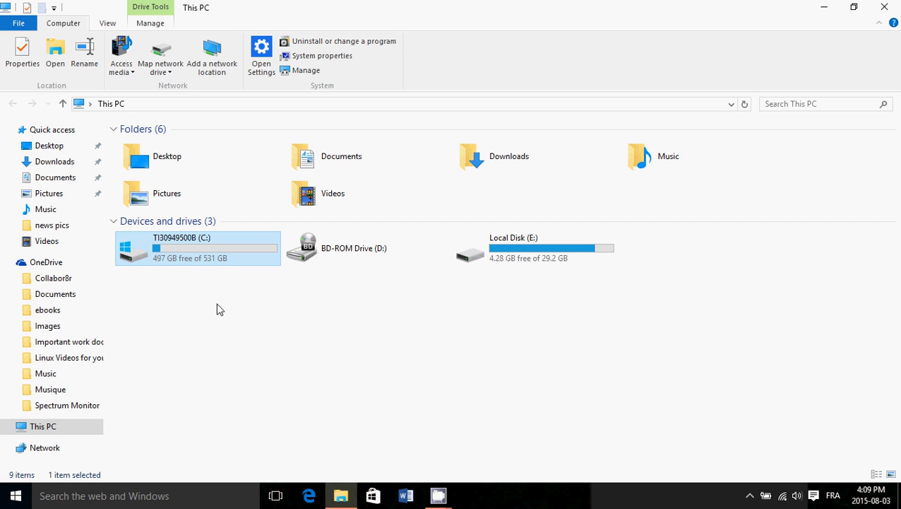
{"action": "mouse_move", "coordinate": [238, 253]}
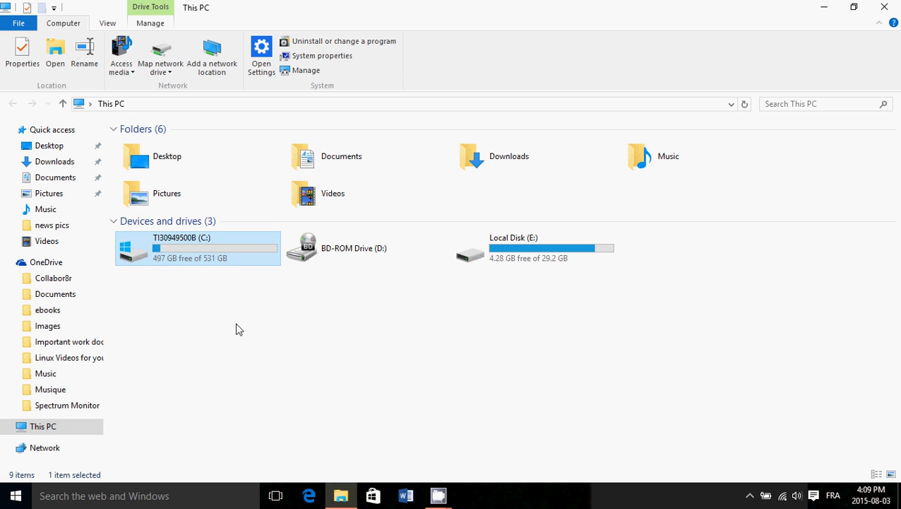
{"action": "mouse_move", "coordinate": [885, 6]}
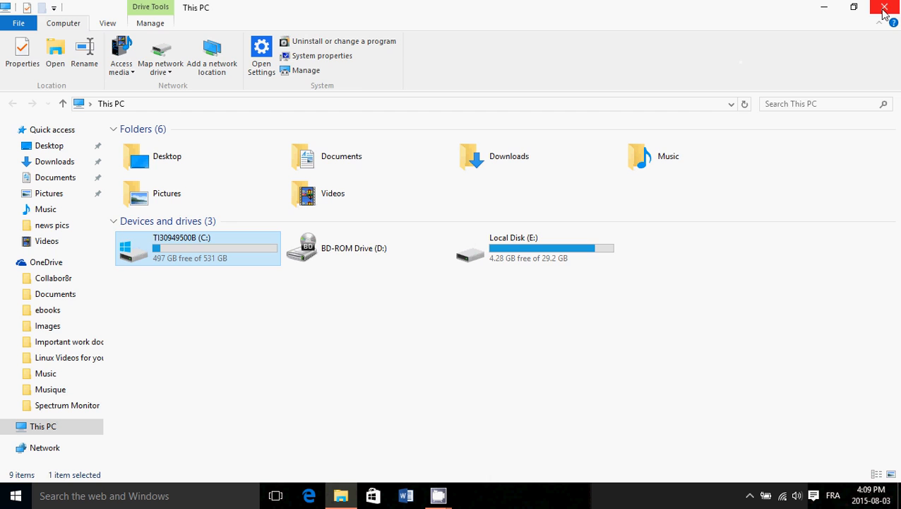
Close the This PC File Explorer window, leaving the desktop.
{"action": "left_click", "coordinate": [885, 7]}
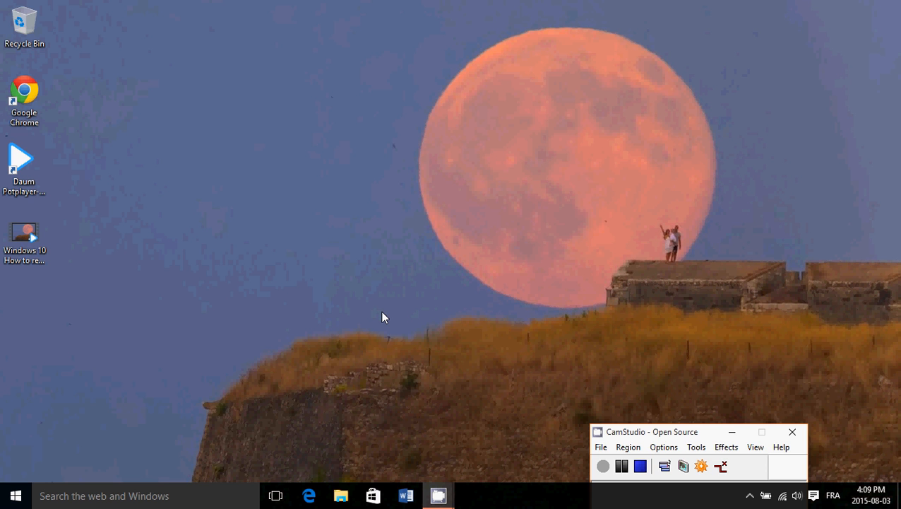
{"action": "mouse_move", "coordinate": [420, 373]}
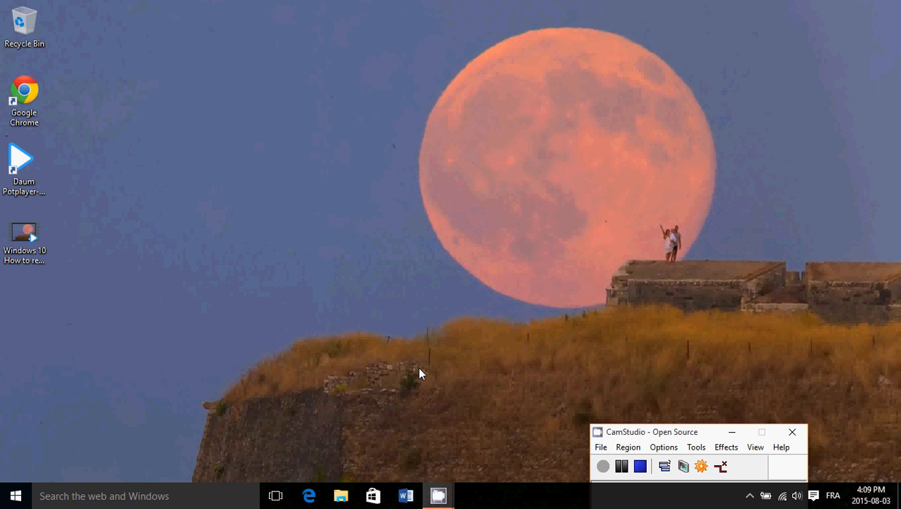
{"action": "mouse_move", "coordinate": [429, 422]}
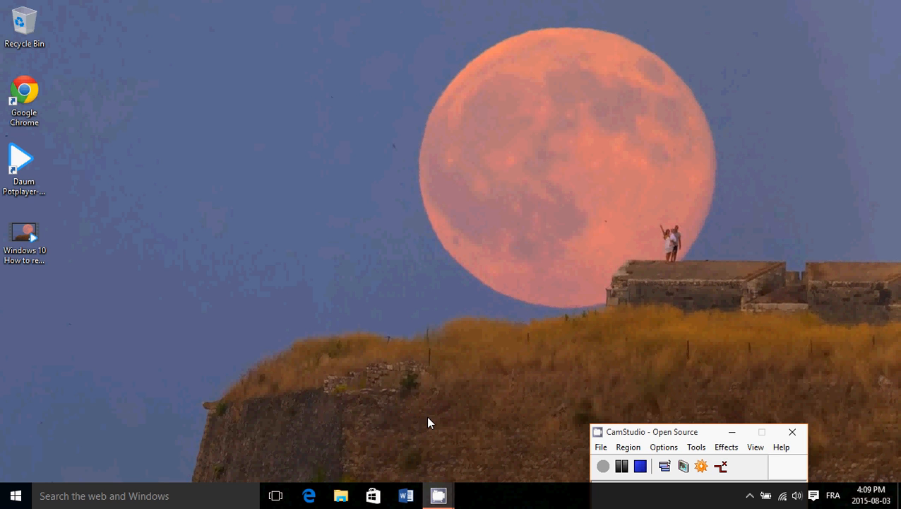
{"action": "mouse_move", "coordinate": [473, 416]}
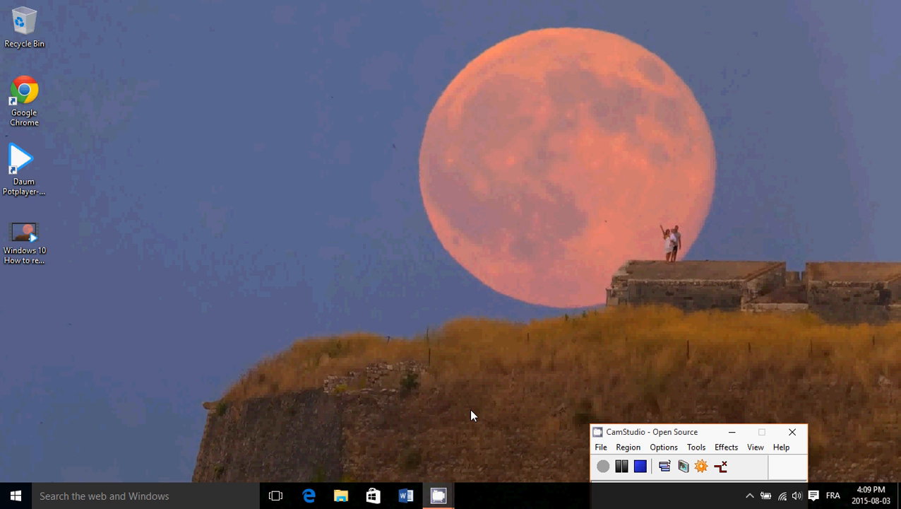